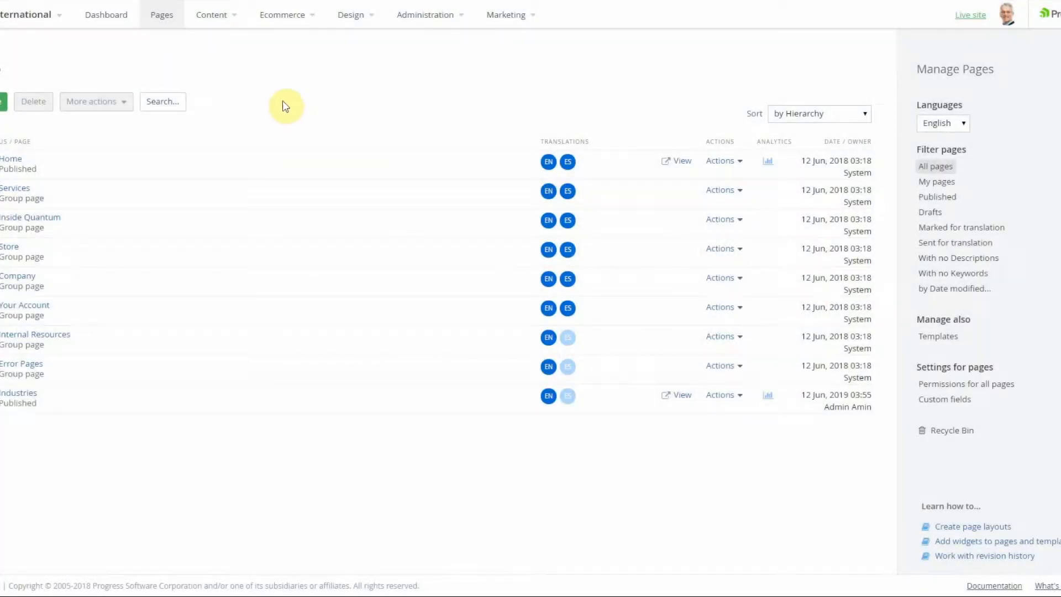
pyautogui.moveTo(272, 109)
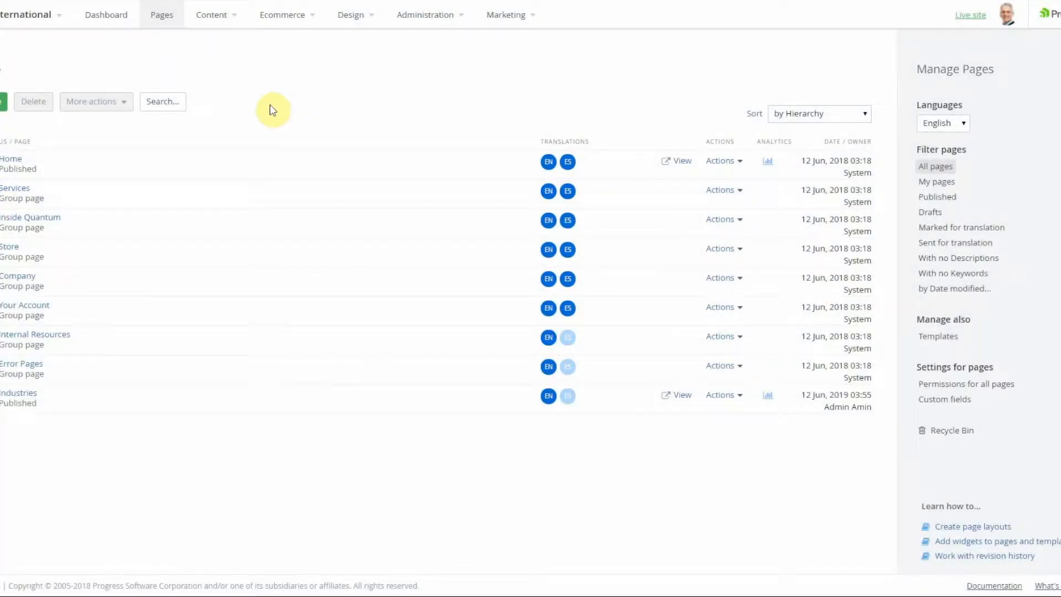
pyautogui.moveTo(270, 103)
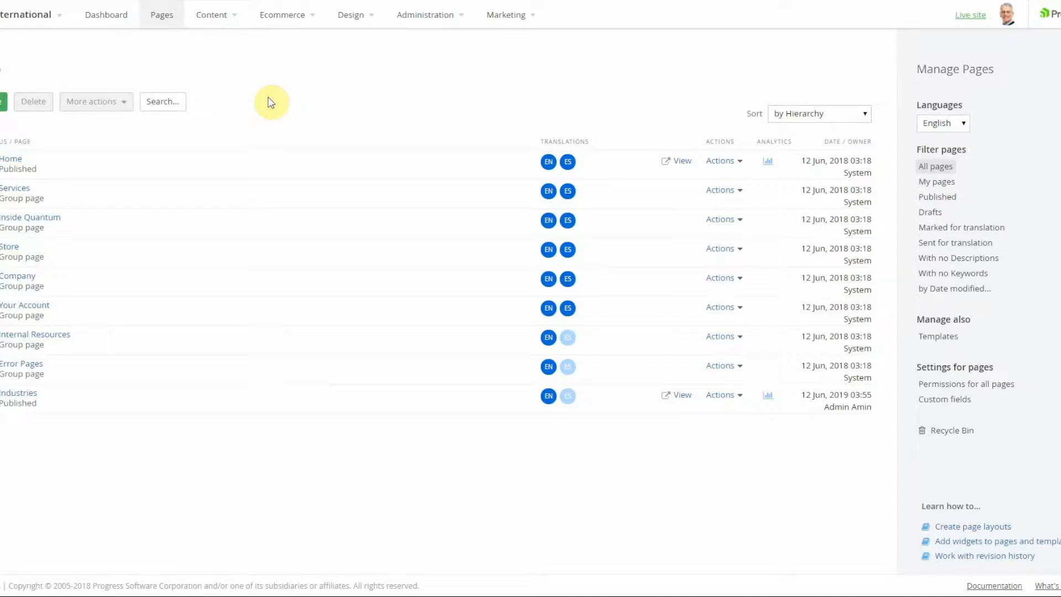
pyautogui.moveTo(563, 31)
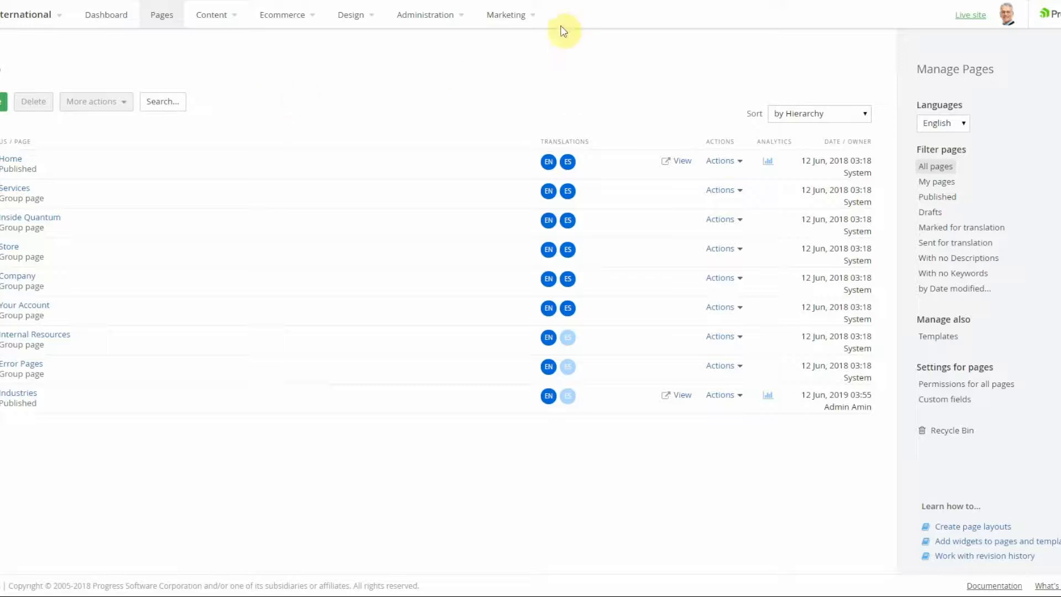
# Open the Home page from the Pages list into the page editor
pyautogui.click(506, 15)
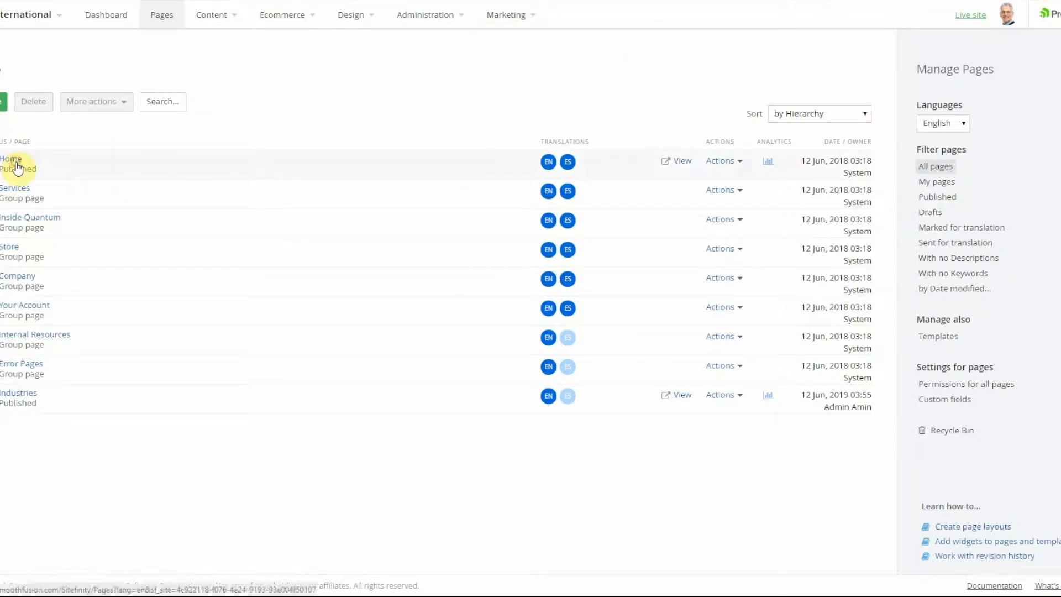
pyautogui.moveTo(44, 169)
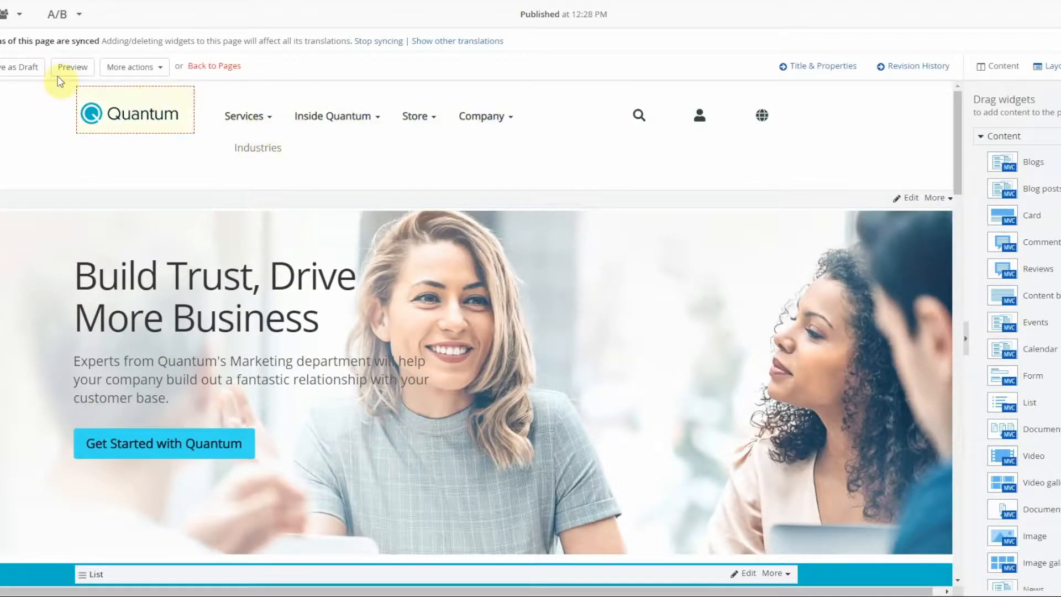
# Start a personalized version of the Home page with Florida as the user segment
pyautogui.click(9, 13)
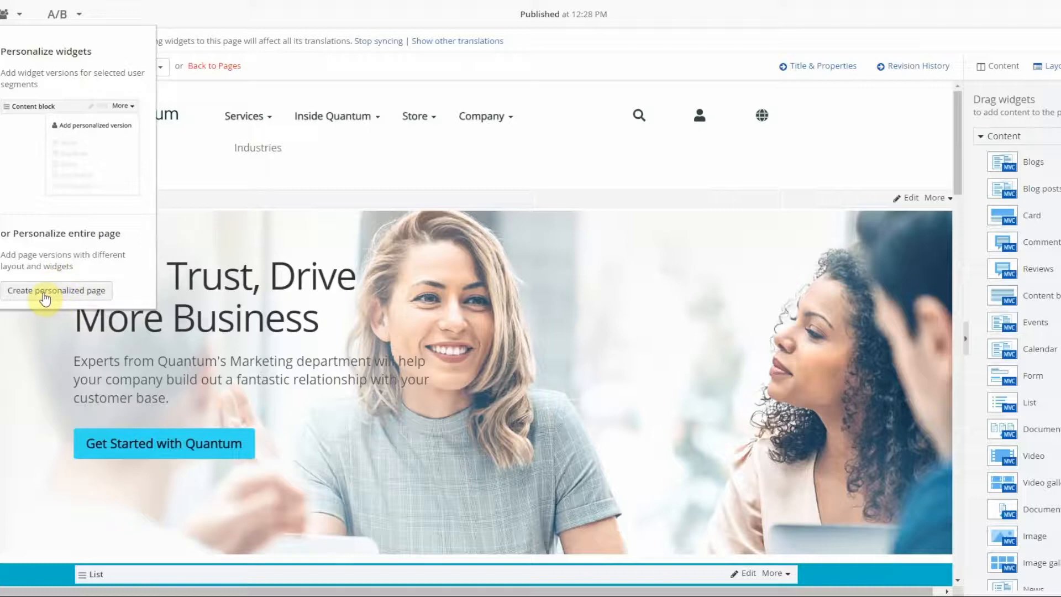
pyautogui.click(56, 291)
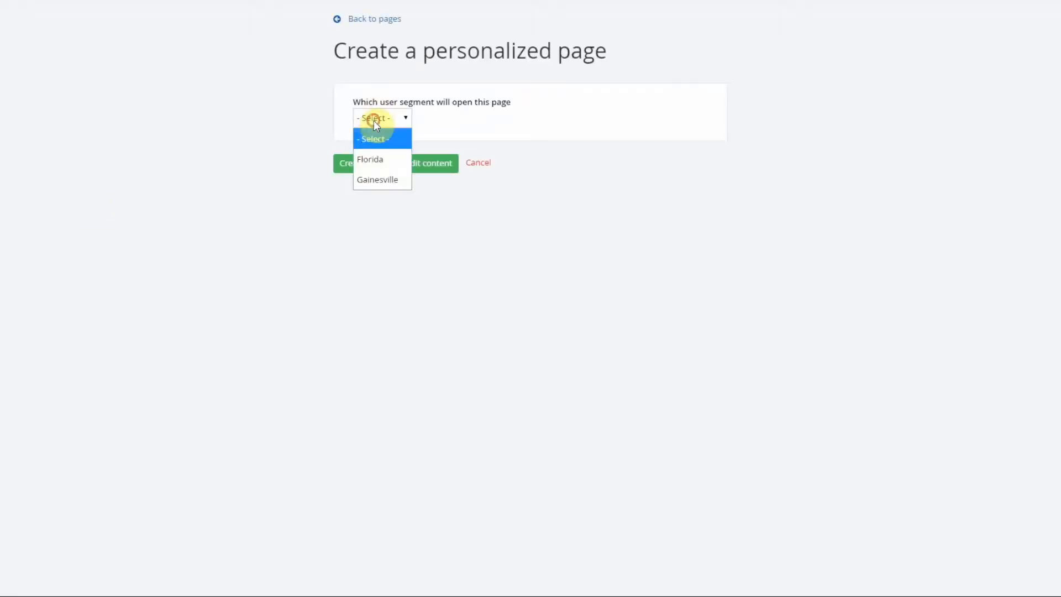
pyautogui.click(369, 159)
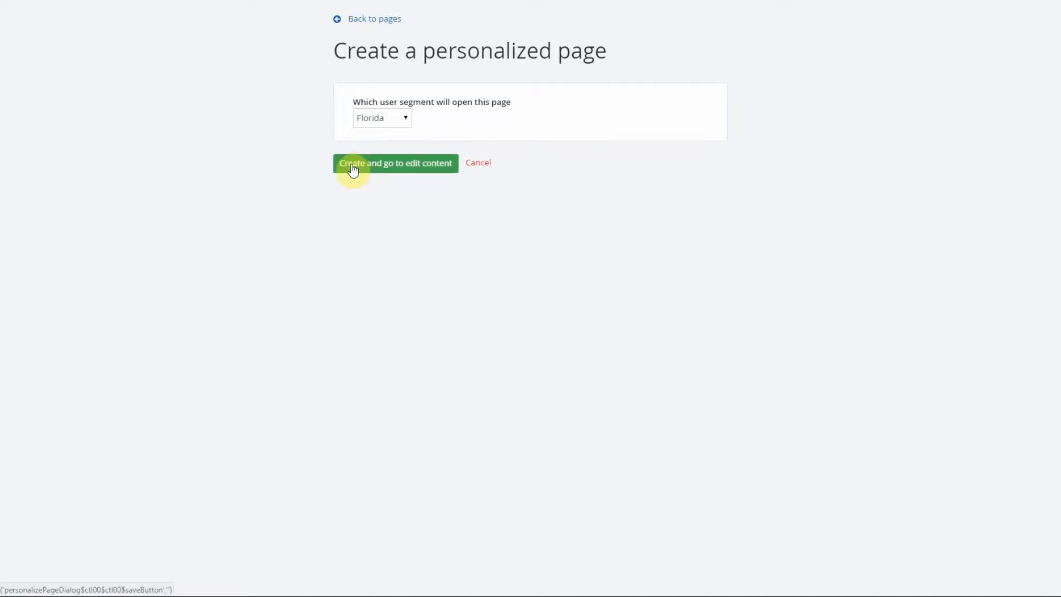
# Create the Florida version, go to edit its content and look through the page in the editor
pyautogui.click(395, 163)
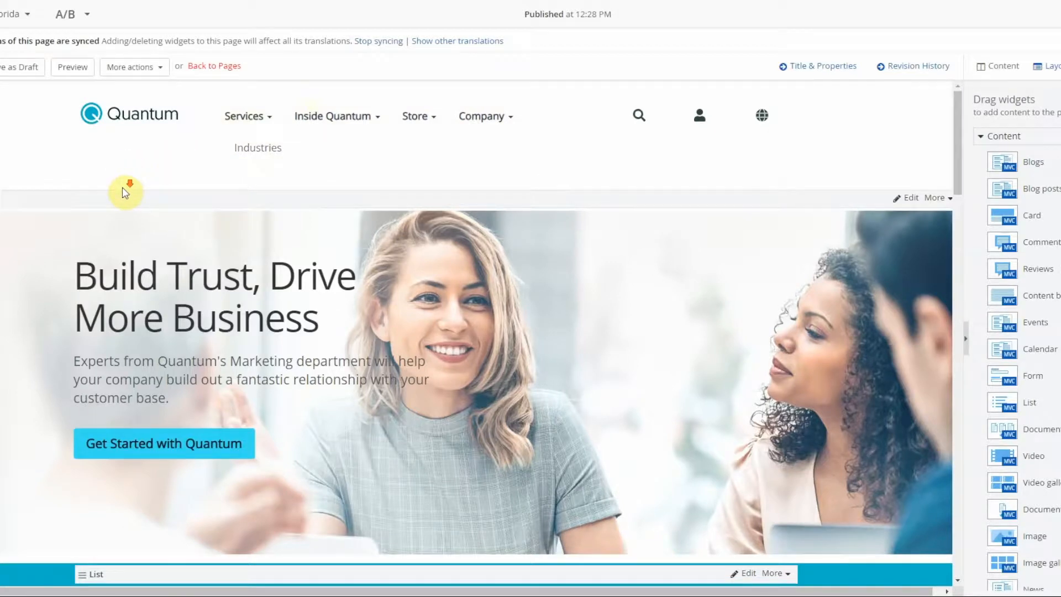
pyautogui.scroll(-3)
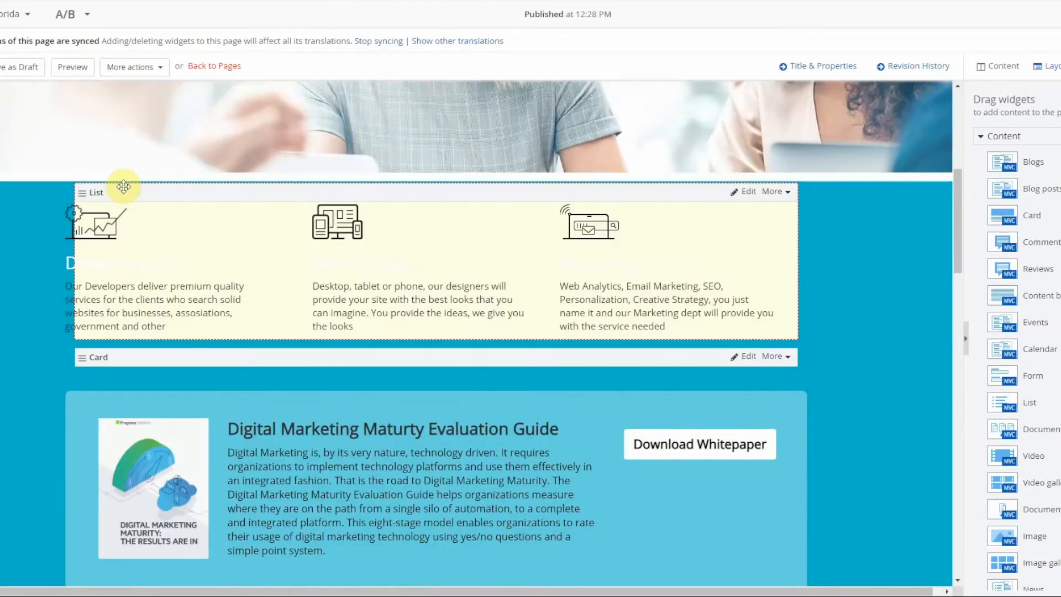
pyautogui.scroll(3)
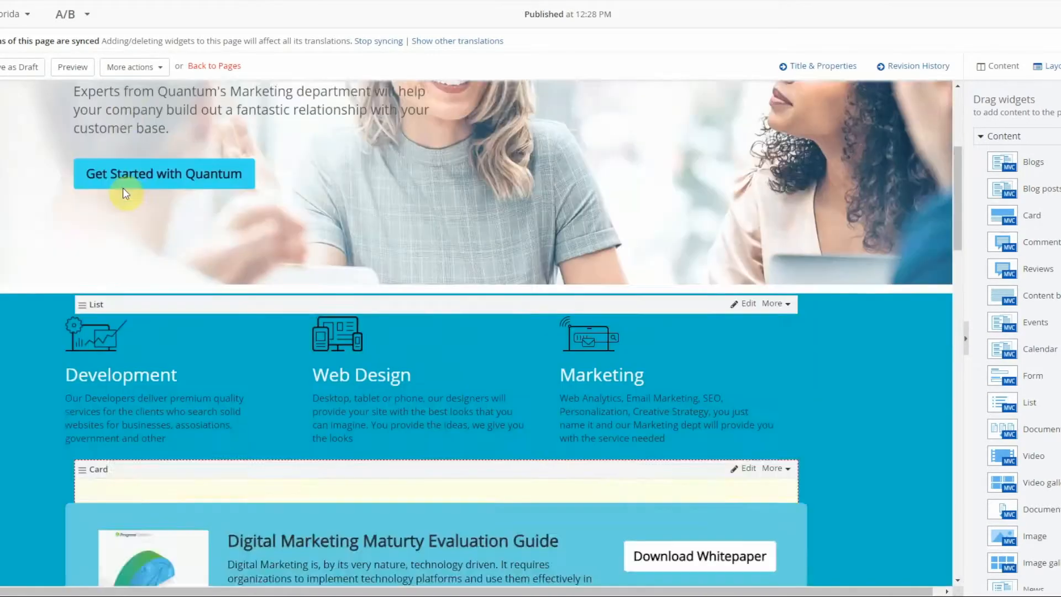
pyautogui.scroll(3)
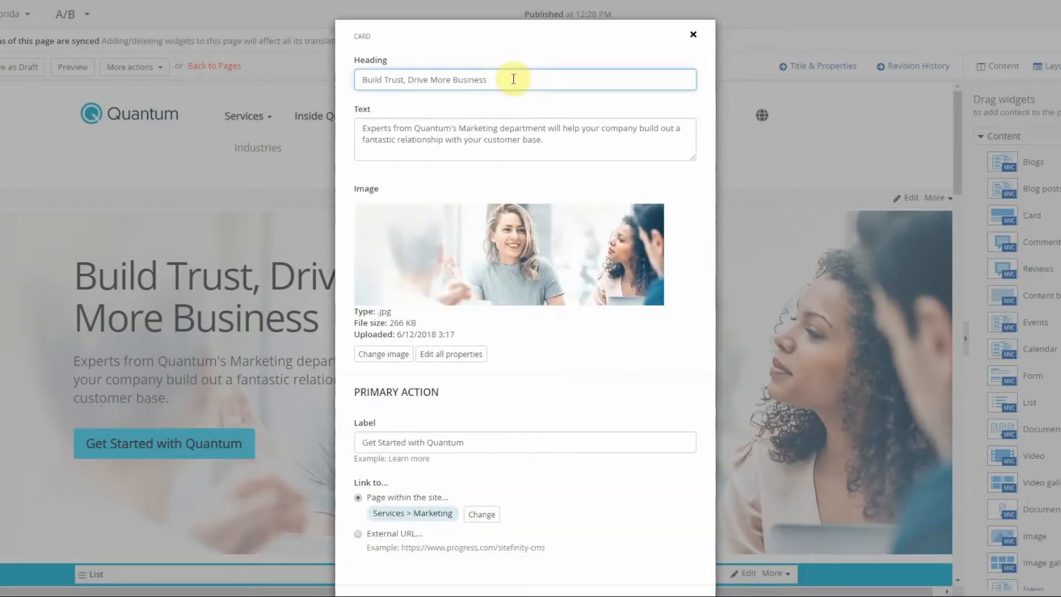
# Append 'for Floridians' to the Card widget's Heading so it reads 'Build Trust, Drive More Business for Floridians' and save
pyautogui.write('for Floridians')
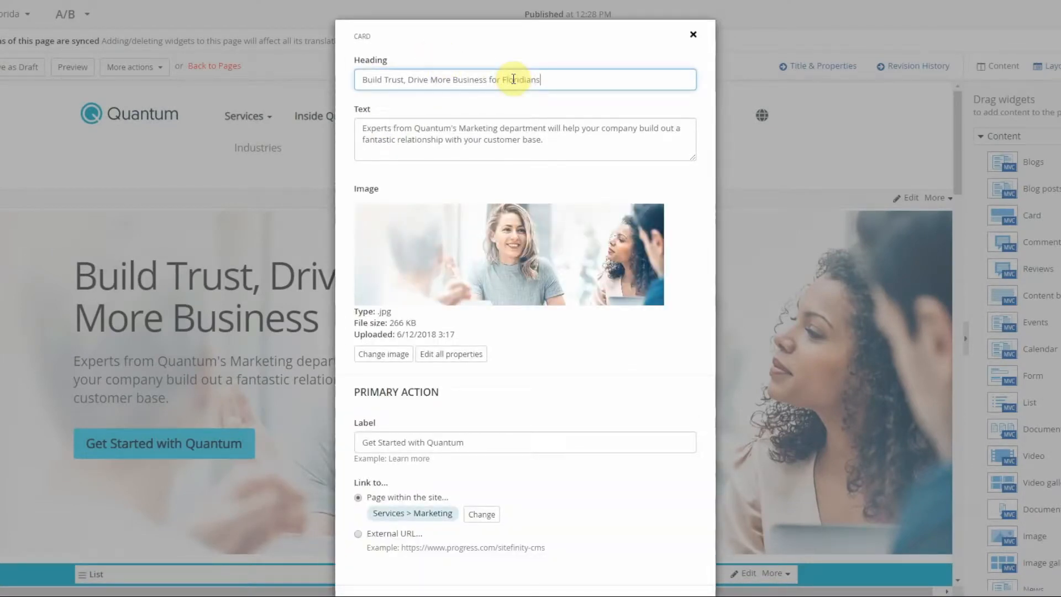
pyautogui.scroll(-3)
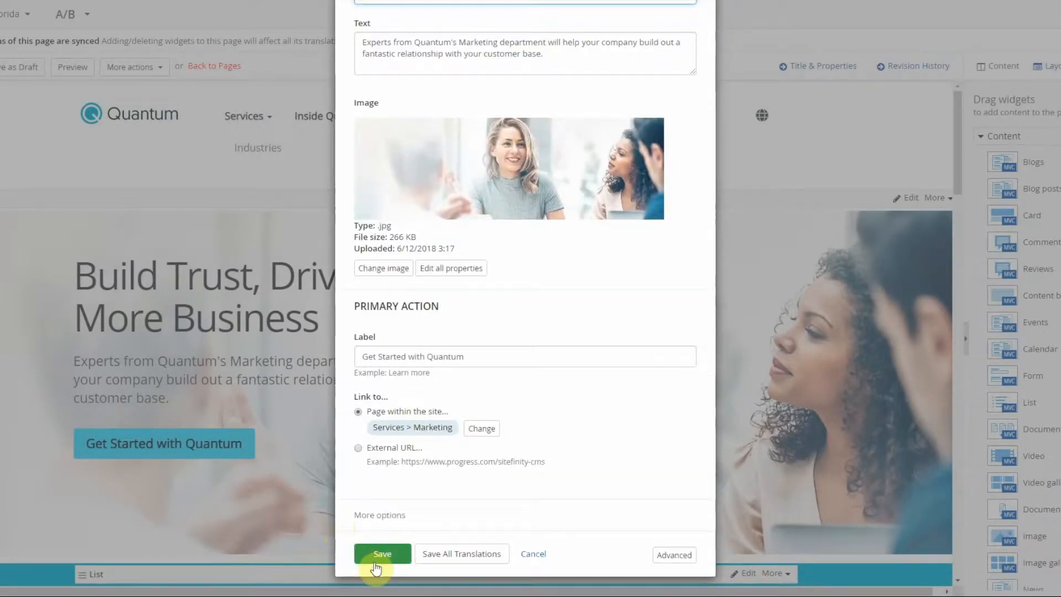
pyautogui.click(383, 554)
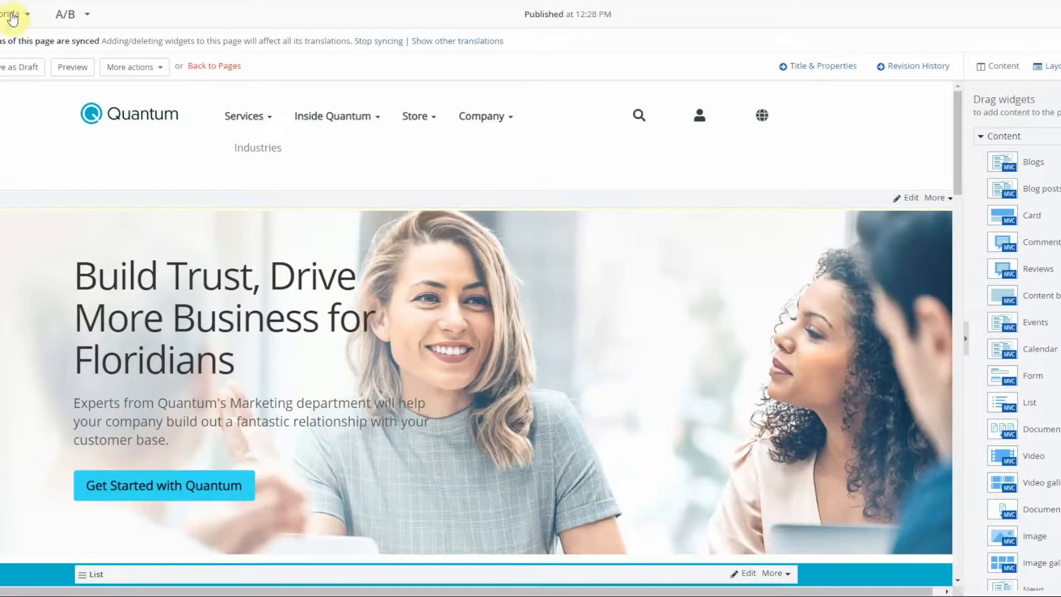
# Confirm Florida in the personalized versions dropdown and go back to the Pages list
pyautogui.click(10, 13)
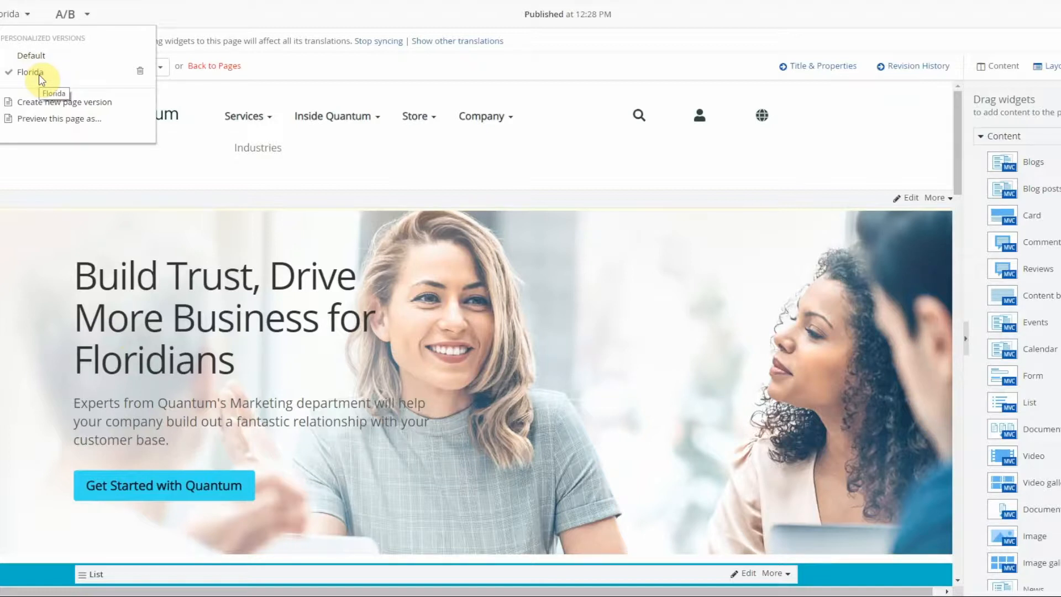
pyautogui.moveTo(35, 73)
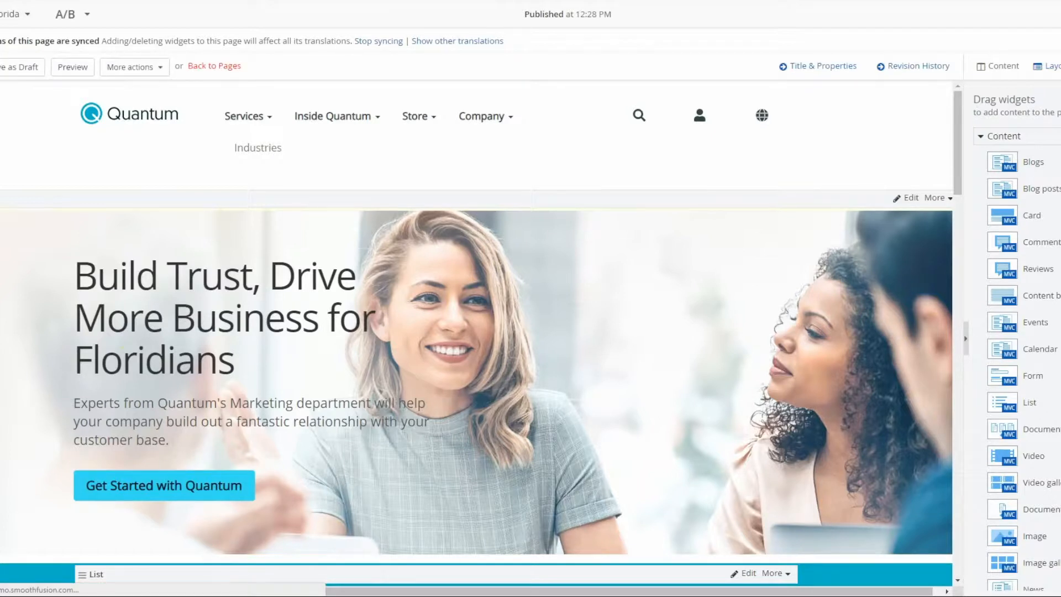
pyautogui.click(214, 65)
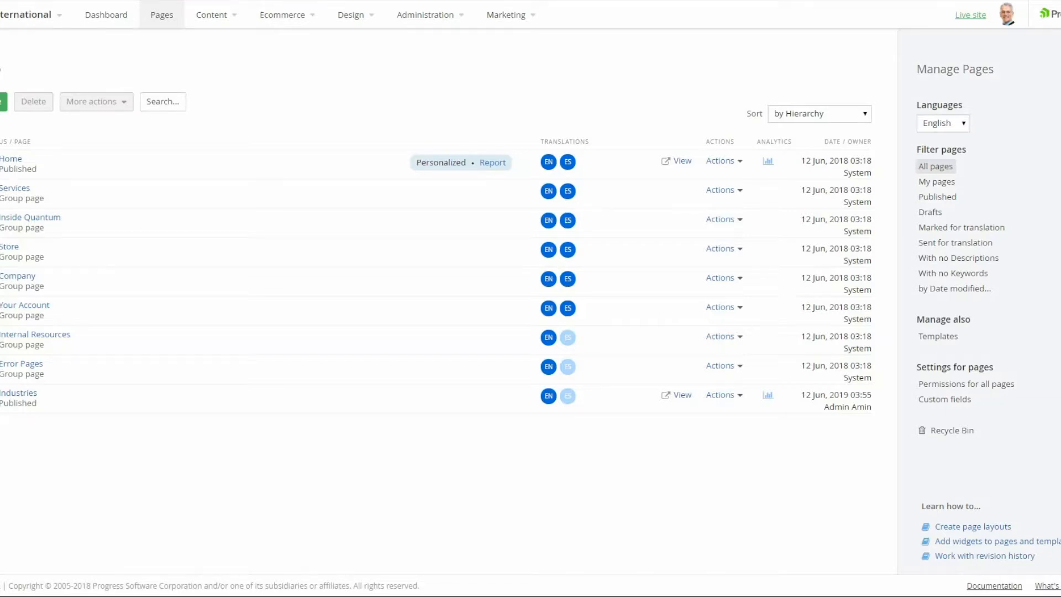
# View the live Home page showing the default heading and scroll down to the News section
pyautogui.click(969, 15)
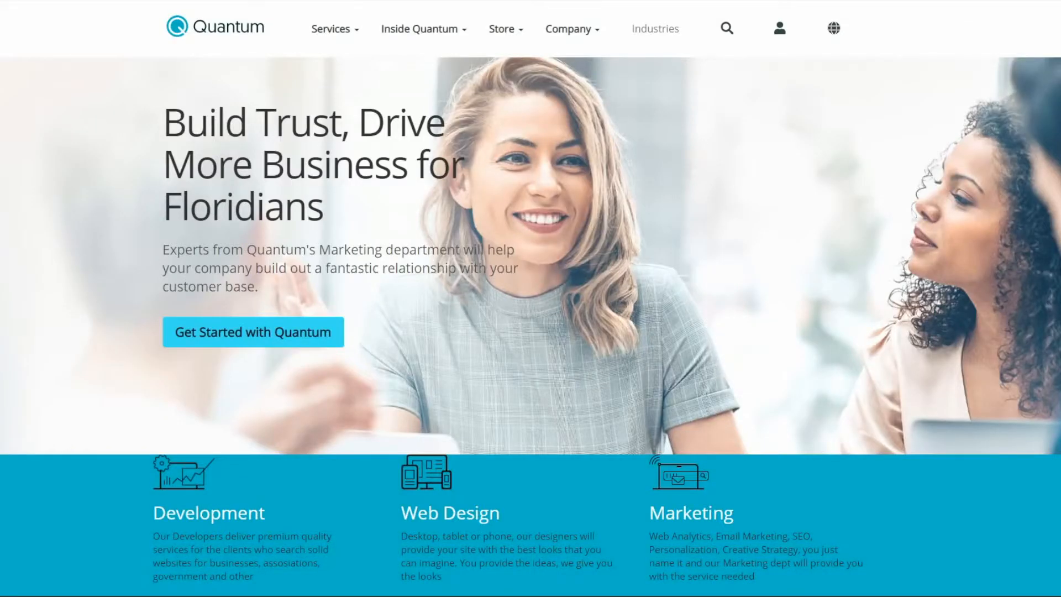
pyautogui.moveTo(238, 105)
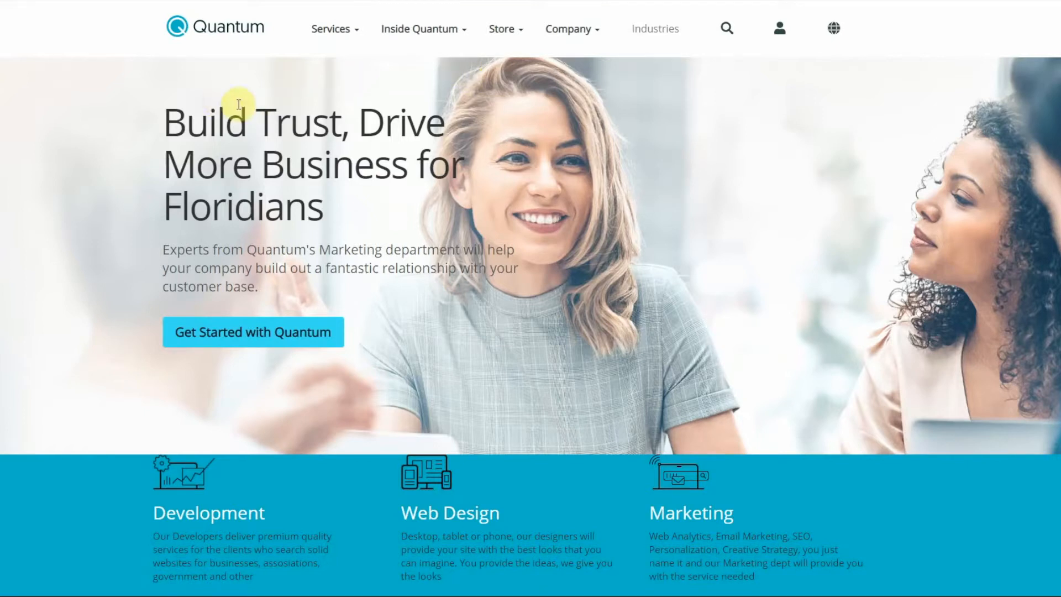
pyautogui.moveTo(411, 179)
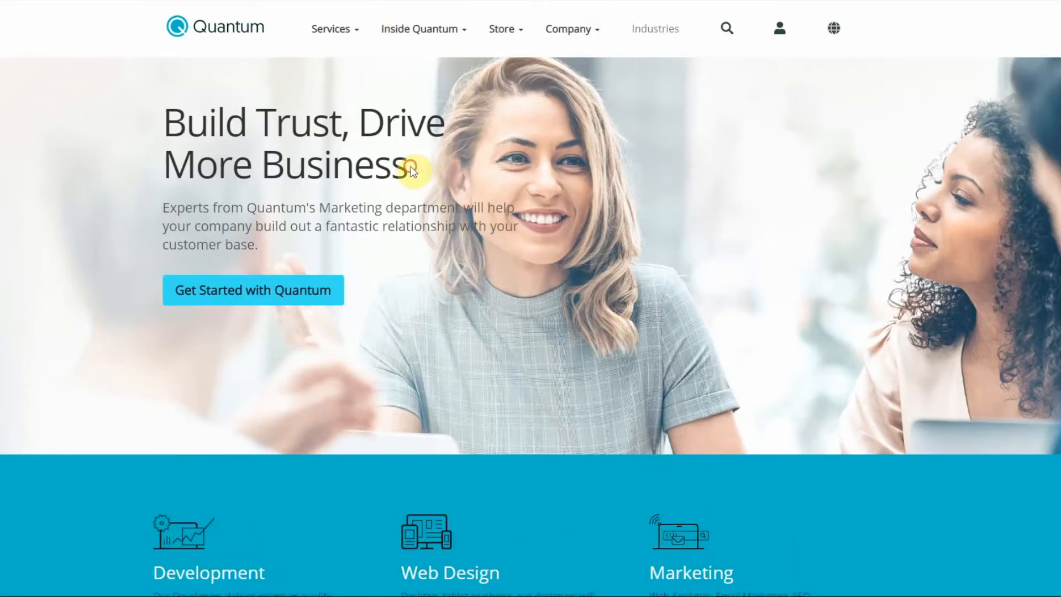
pyautogui.moveTo(258, 175)
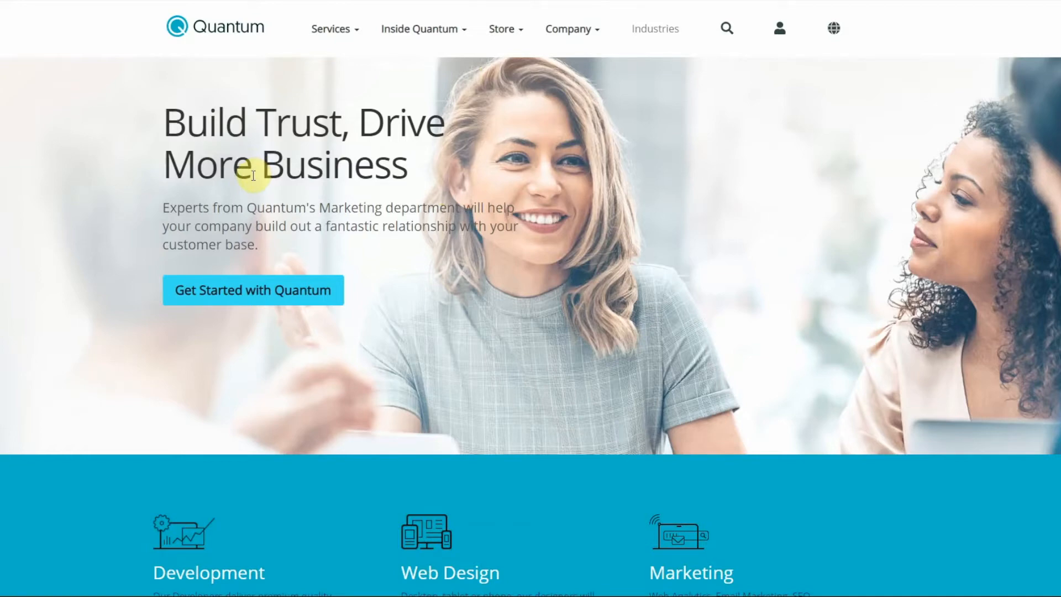
pyautogui.scroll(-3)
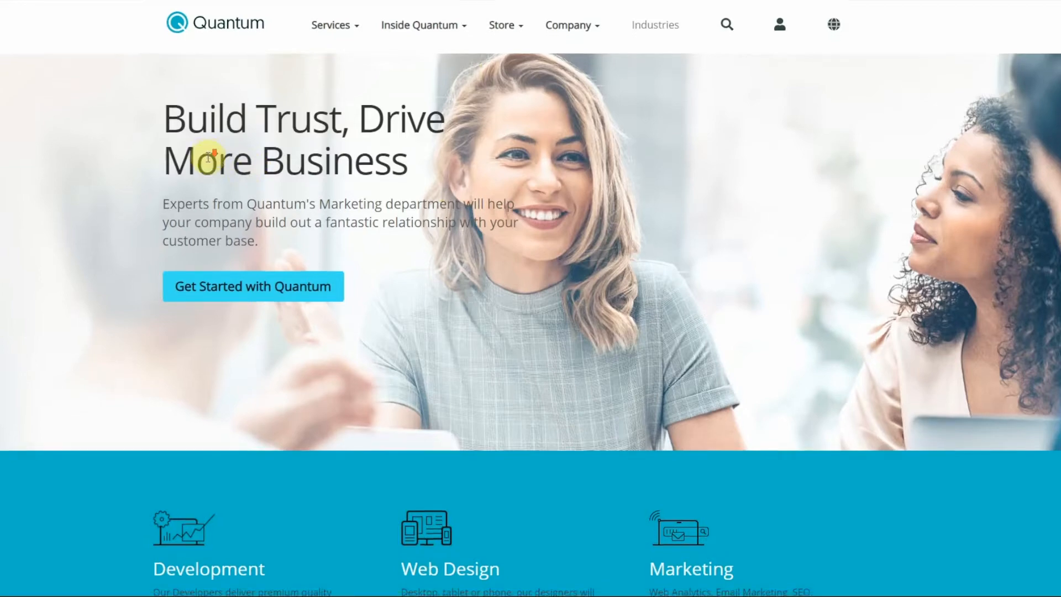
pyautogui.scroll(-3)
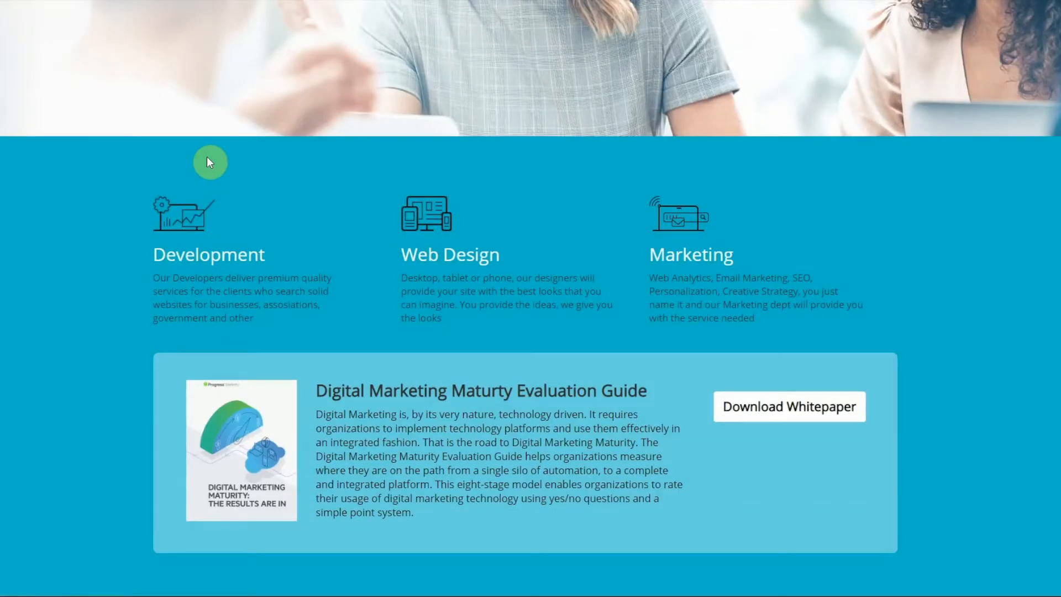
pyautogui.scroll(3)
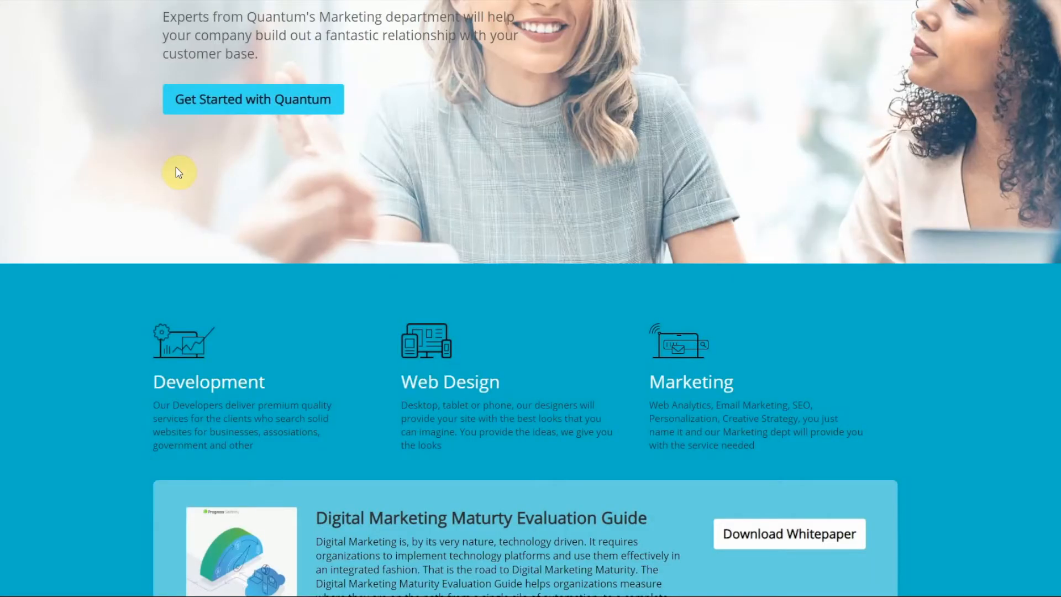
pyautogui.moveTo(137, 158)
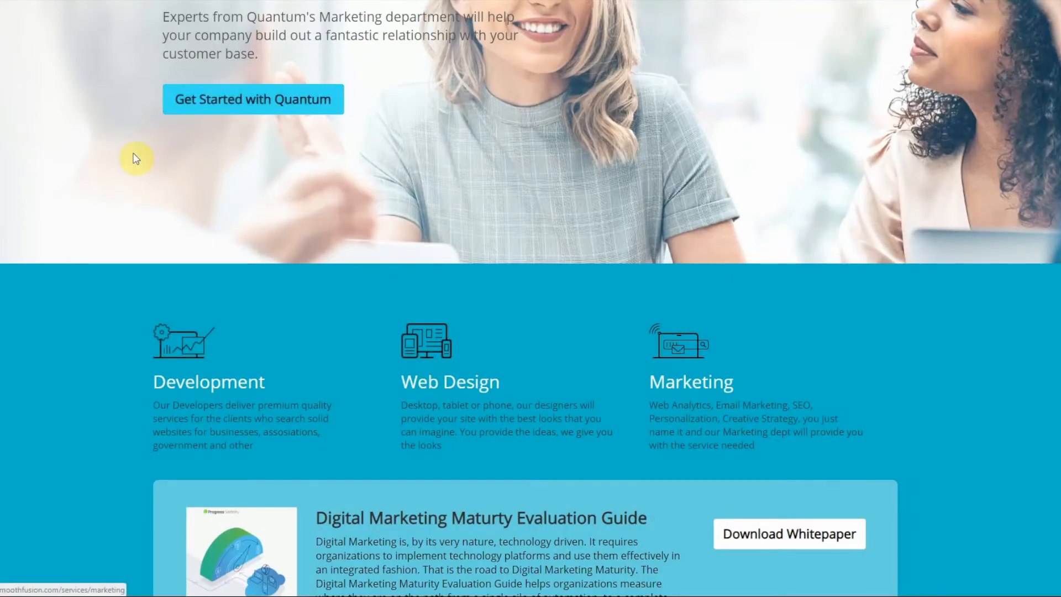
pyautogui.scroll(-3)
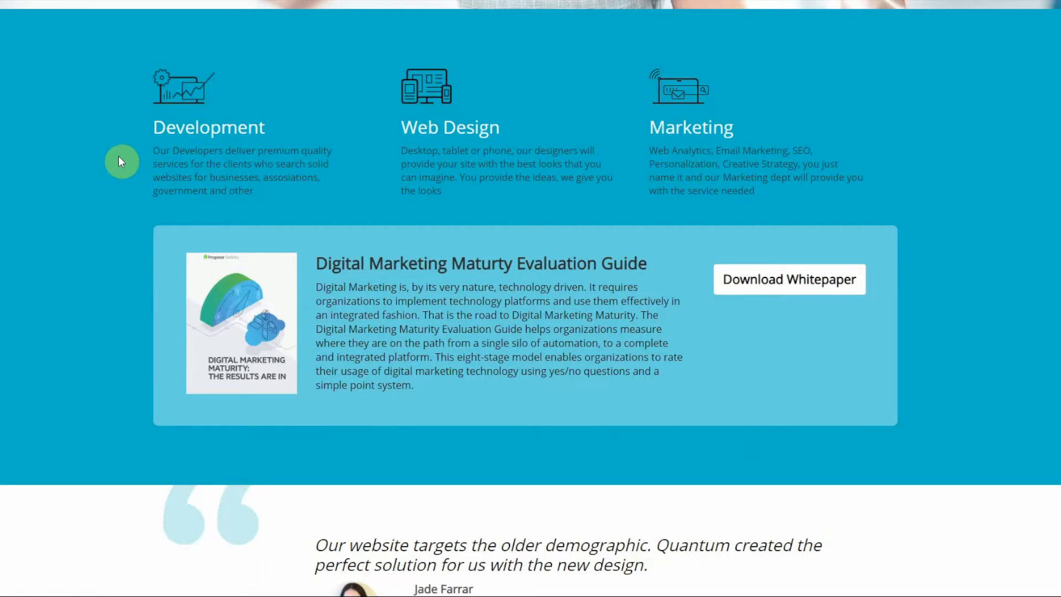
pyautogui.scroll(-3)
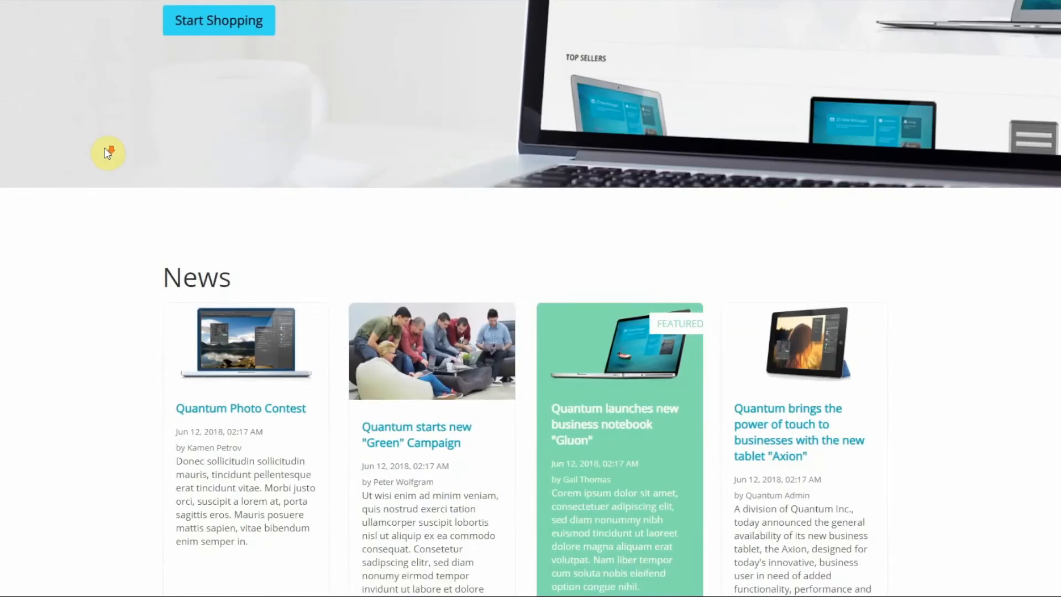
pyautogui.moveTo(166, 156)
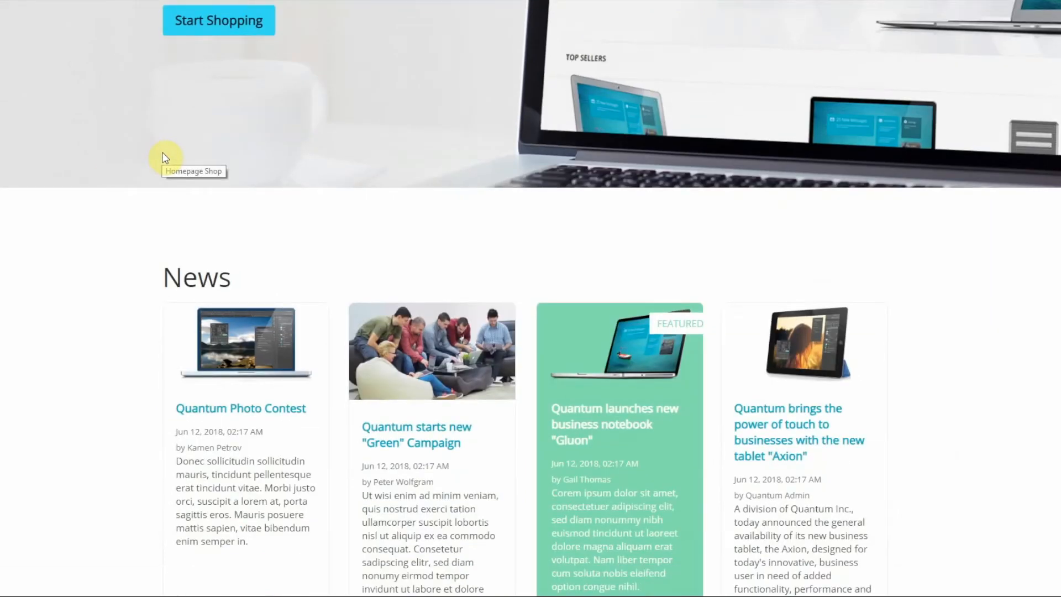